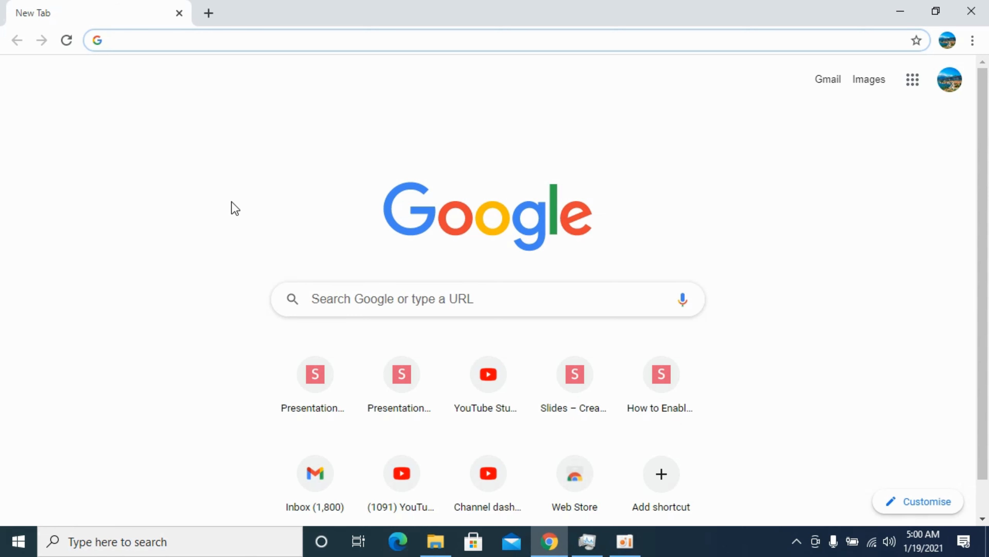
# Step: Search Google for 'facebook' from the address bar and load the results
pyautogui.write('facebook')
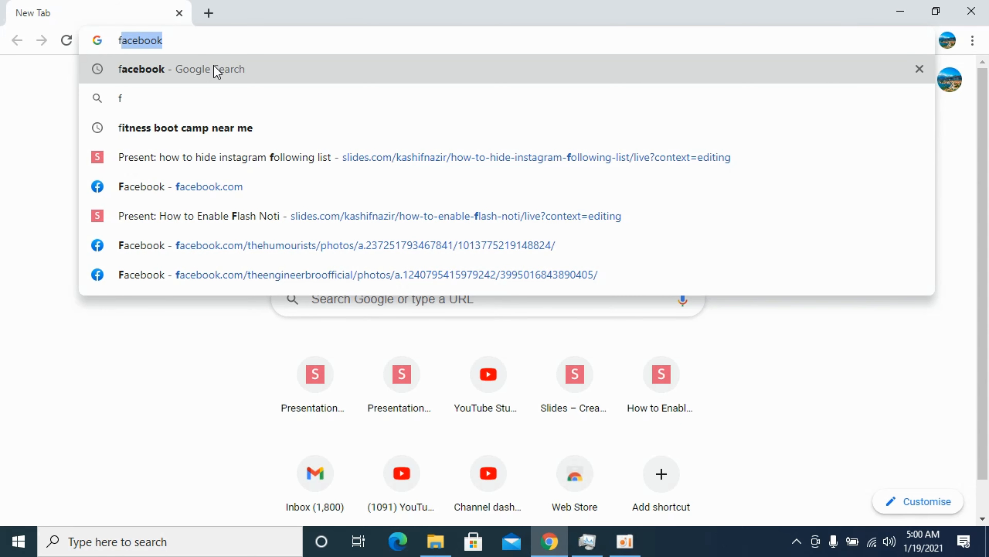
pyautogui.click(141, 69)
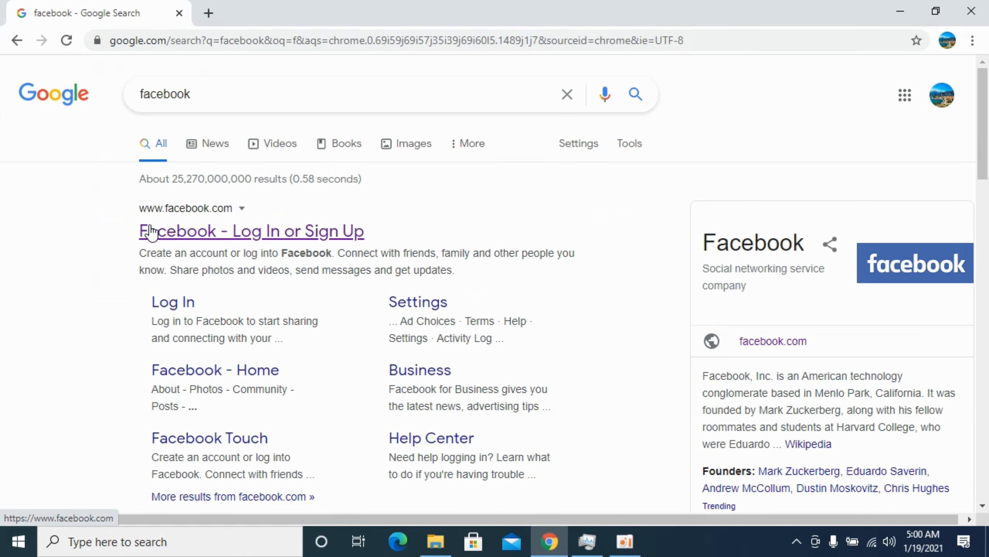
# Step: Enter Facebook from the top result and open the NUST Entry Test Preparation/Guidance group from Your Shortcuts
pyautogui.click(250, 231)
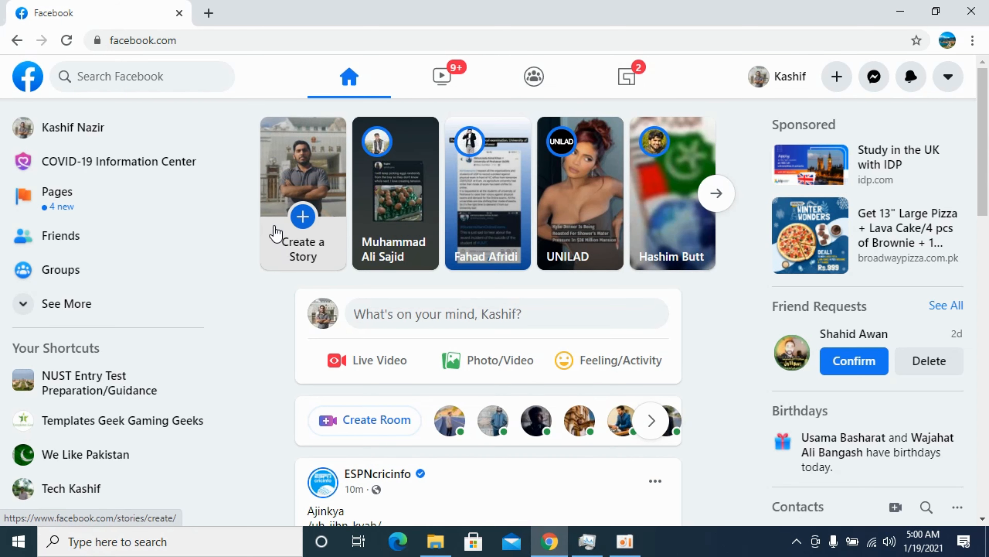
pyautogui.scroll(-3)
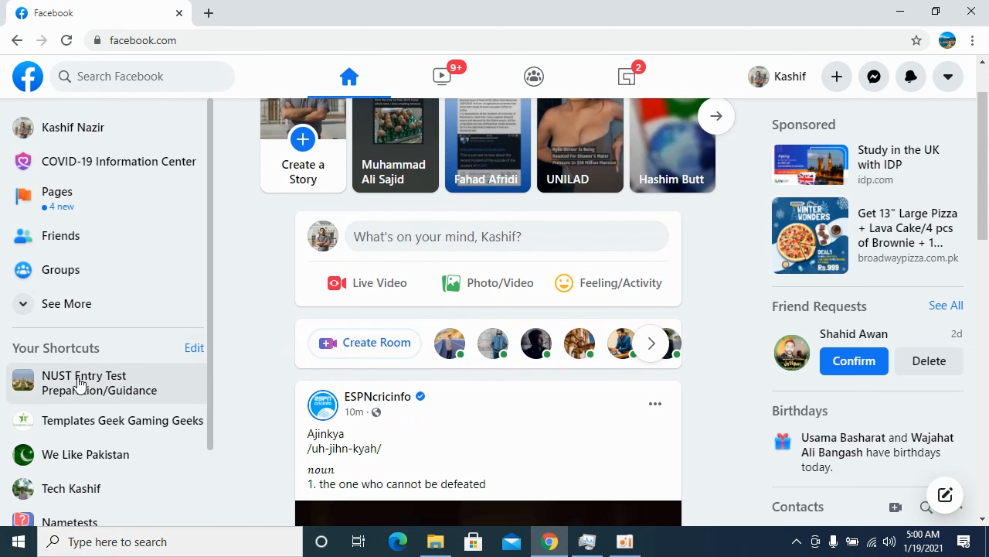
pyautogui.scroll(-3)
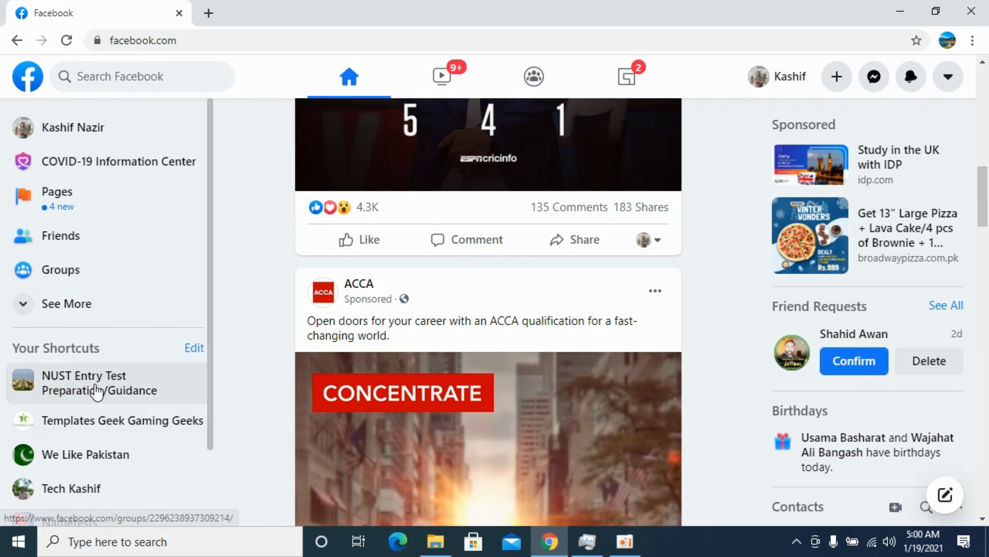
pyautogui.click(94, 383)
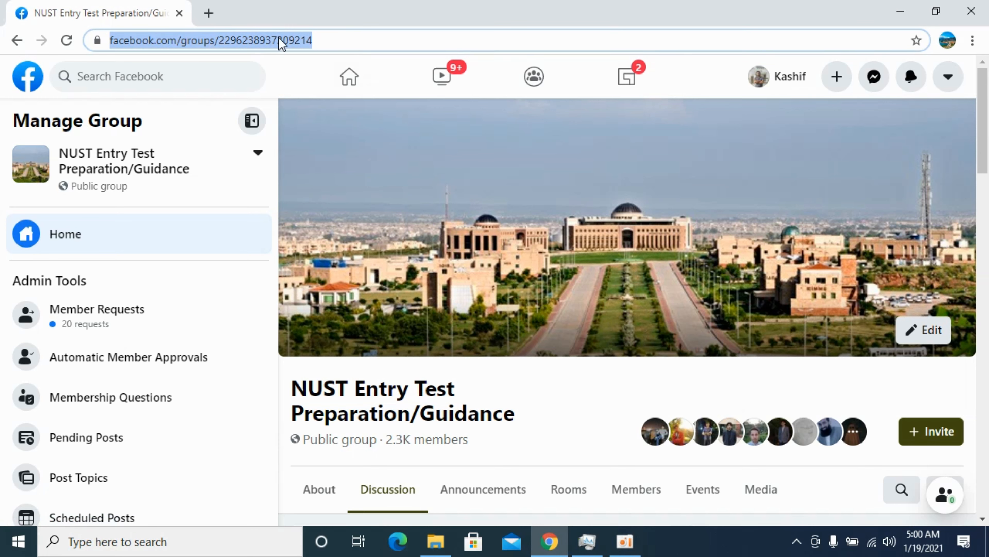
pyautogui.moveTo(283, 41)
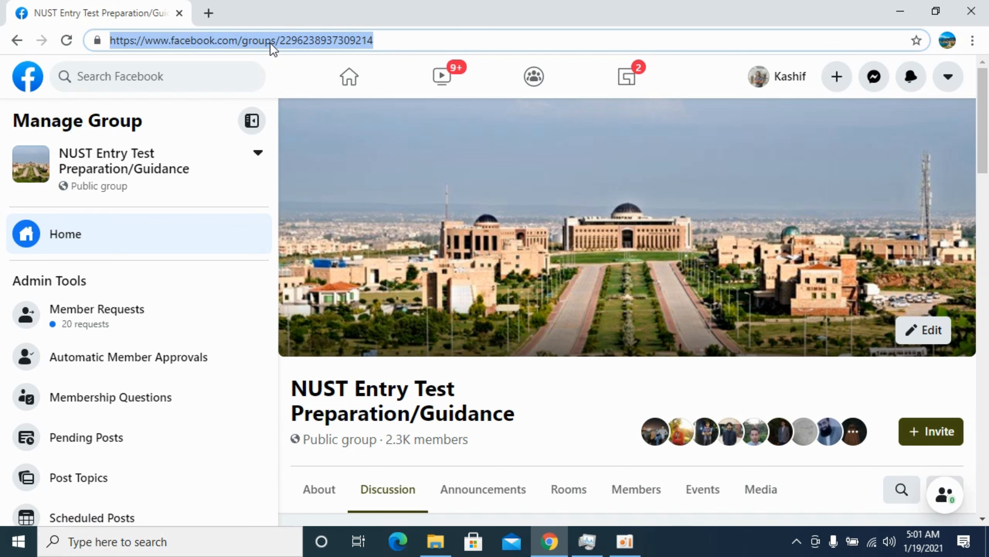
# Step: Copy the NUST group page URL from the address bar via the context menu
pyautogui.rightClick(271, 40)
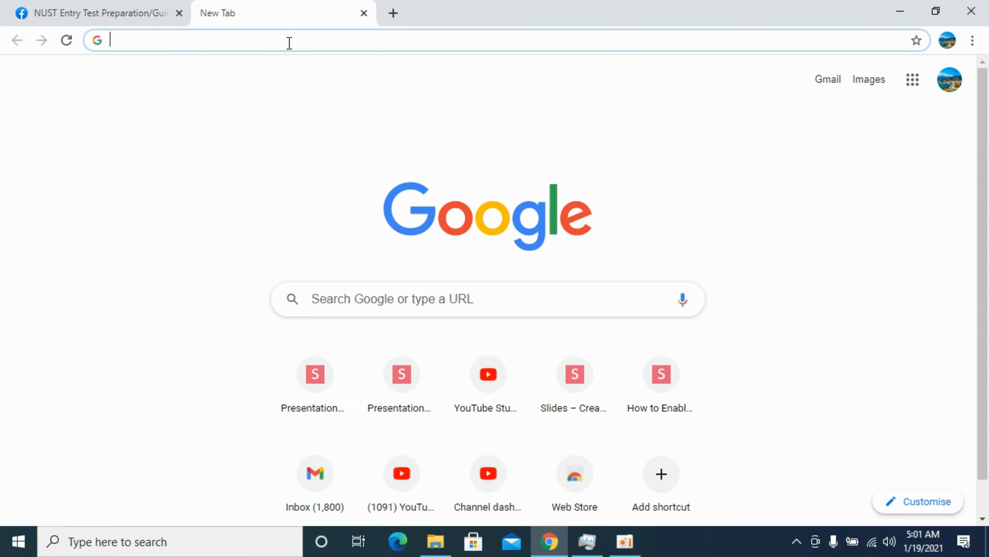
# Step: Paste the copied group URL into the new tab's address bar
pyautogui.rightClick(287, 39)
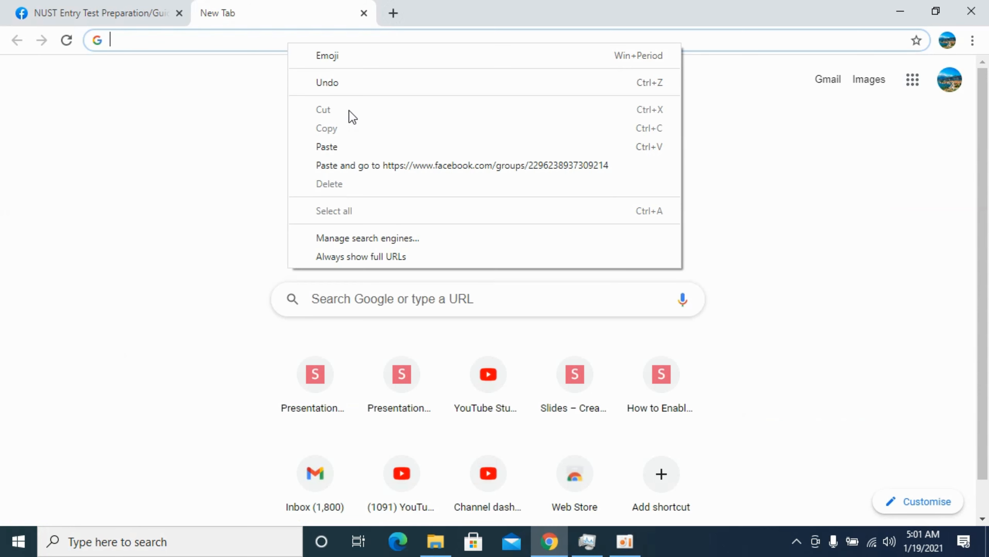
pyautogui.click(327, 146)
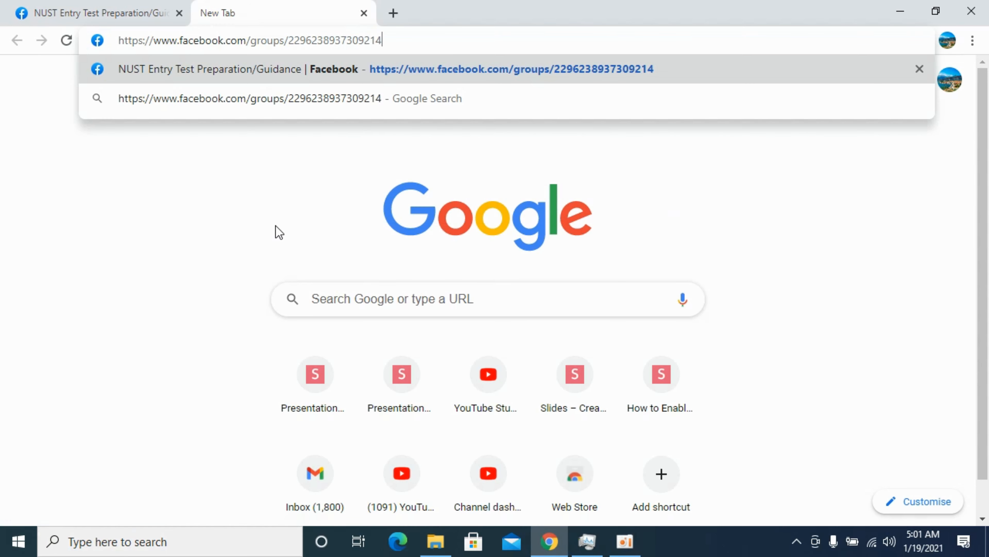
pyautogui.moveTo(258, 246)
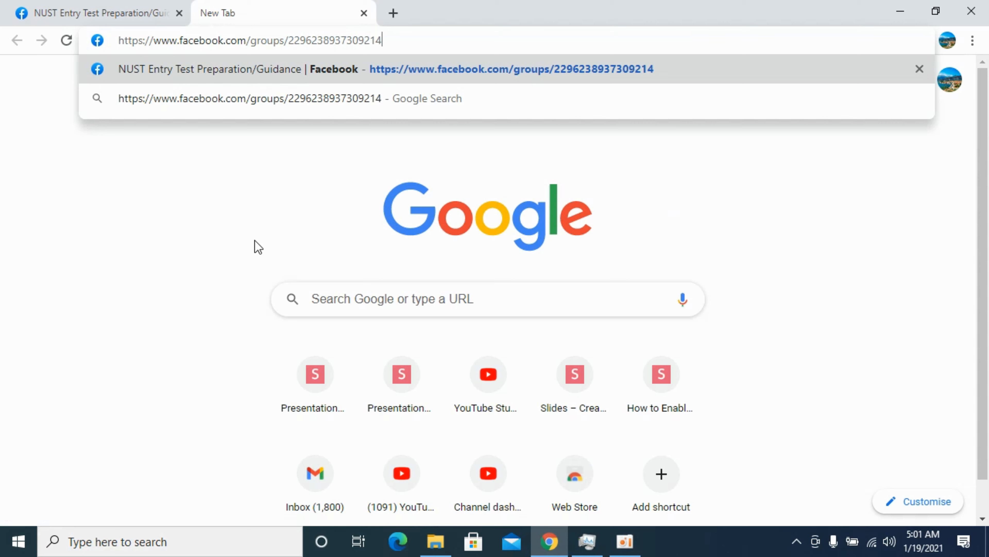